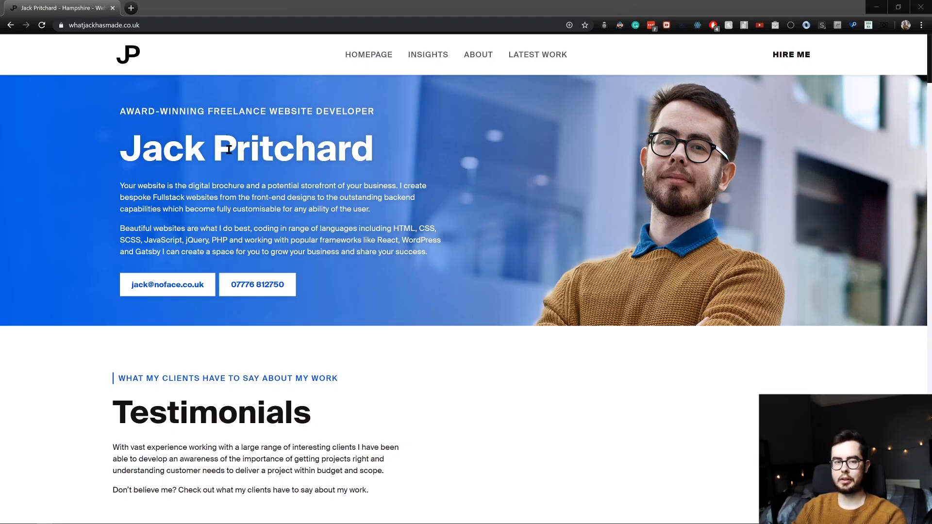
{"action": "scroll", "scroll_direction": "down", "scroll_amount": 3}
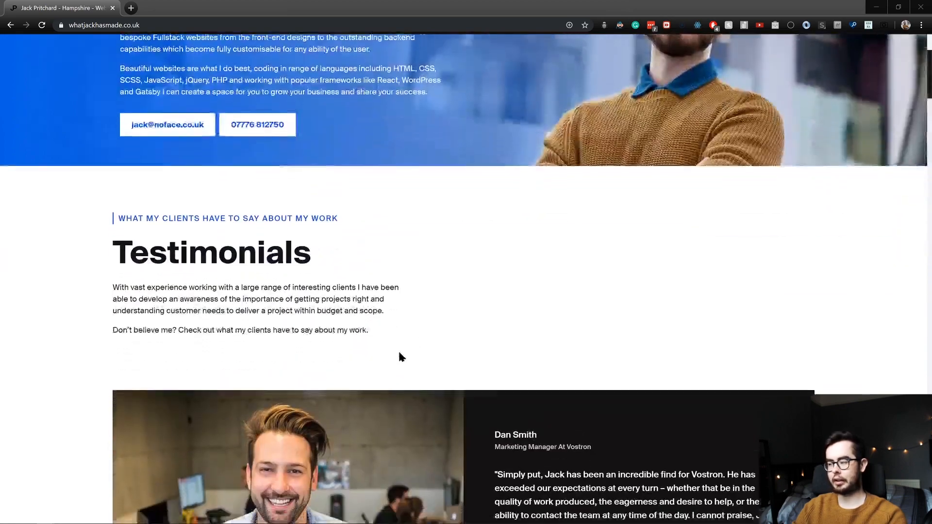
{"action": "scroll", "scroll_direction": "down", "scroll_amount": 3}
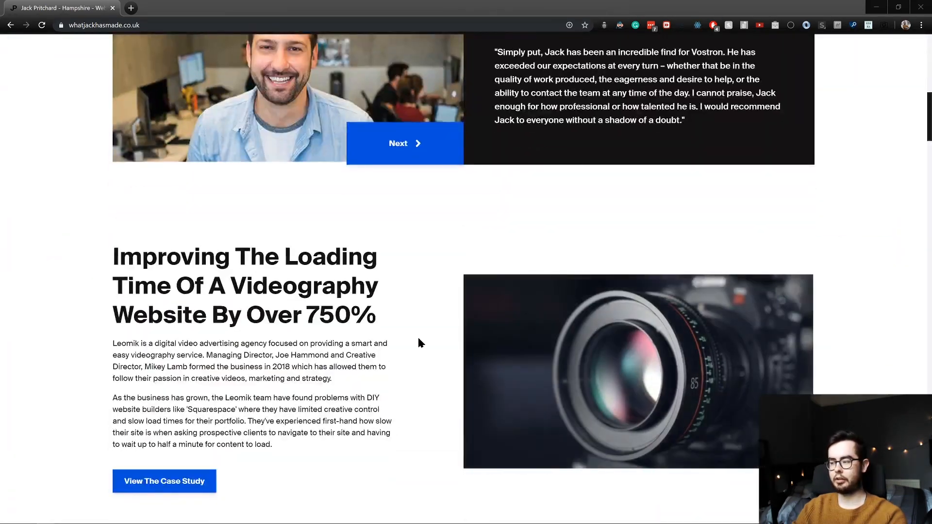
{"action": "scroll", "scroll_direction": "down", "scroll_amount": 3}
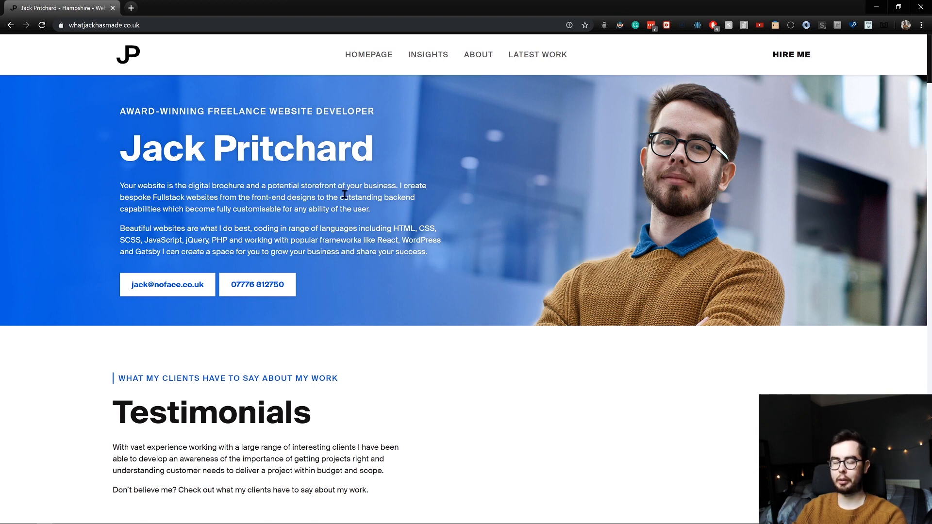
{"action": "mouse_move", "coordinate": [385, 238]}
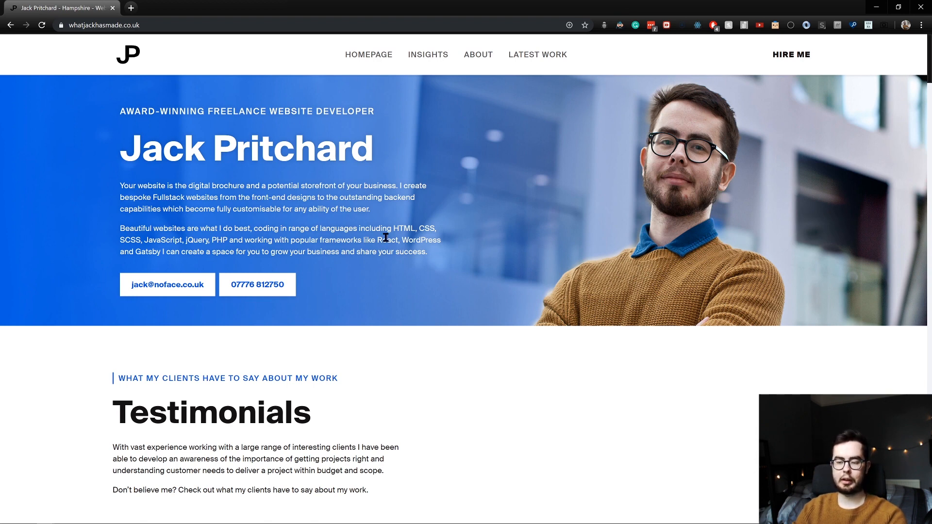
{"action": "mouse_move", "coordinate": [207, 227]}
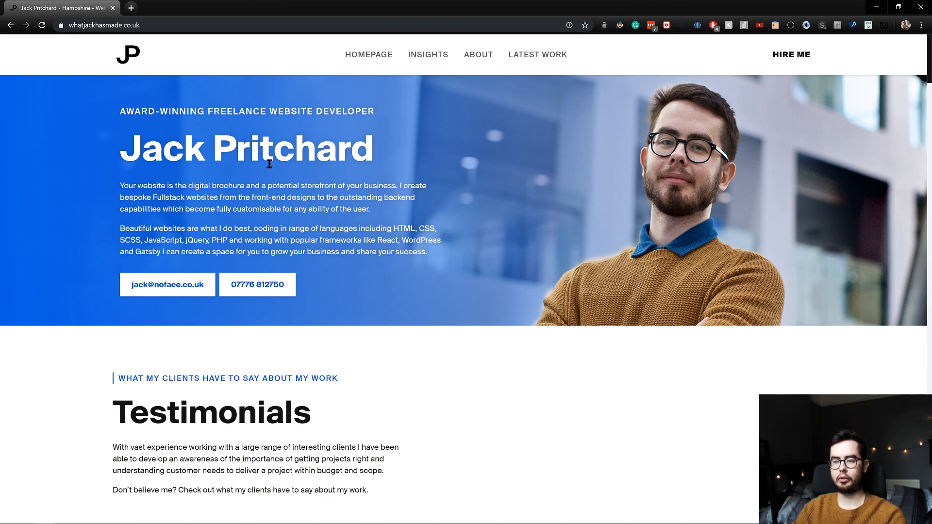
{"action": "mouse_move", "coordinate": [521, 172]}
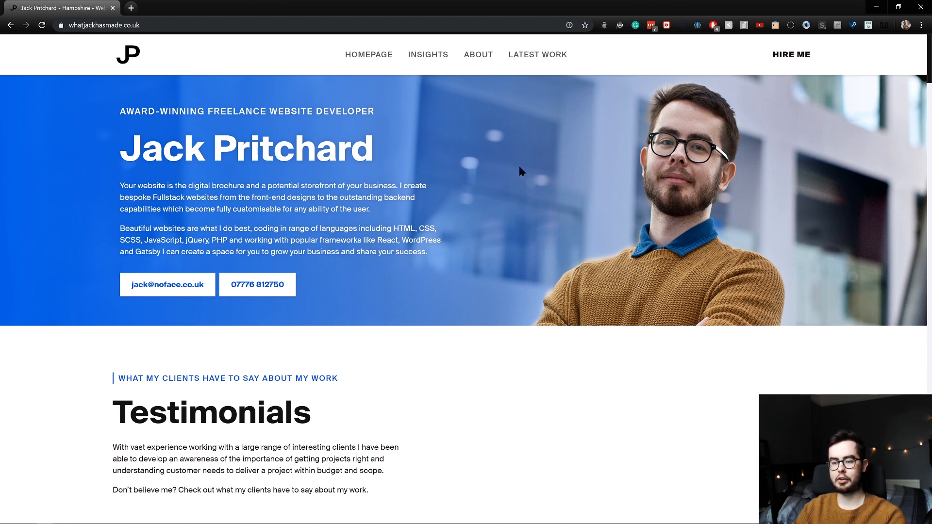
{"action": "mouse_move", "coordinate": [477, 191]}
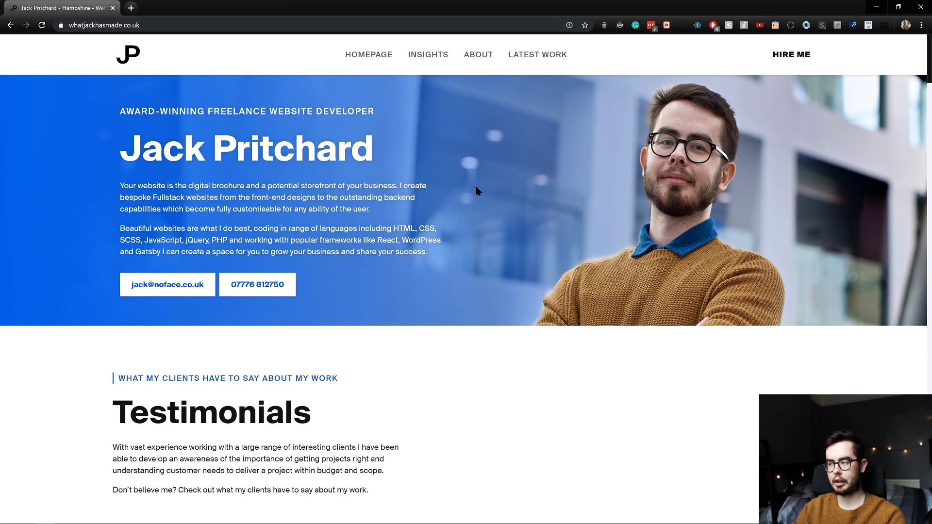
{"action": "mouse_move", "coordinate": [542, 186]}
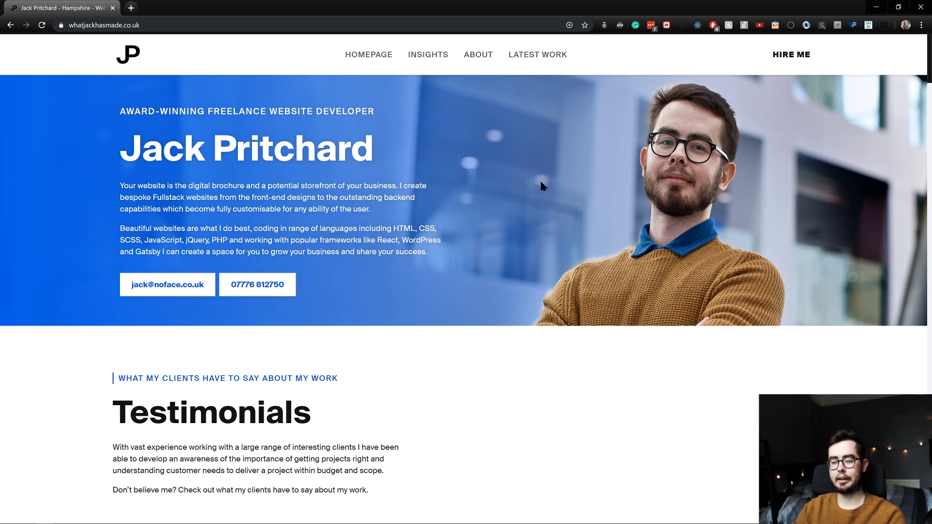
{"action": "mouse_move", "coordinate": [315, 156]}
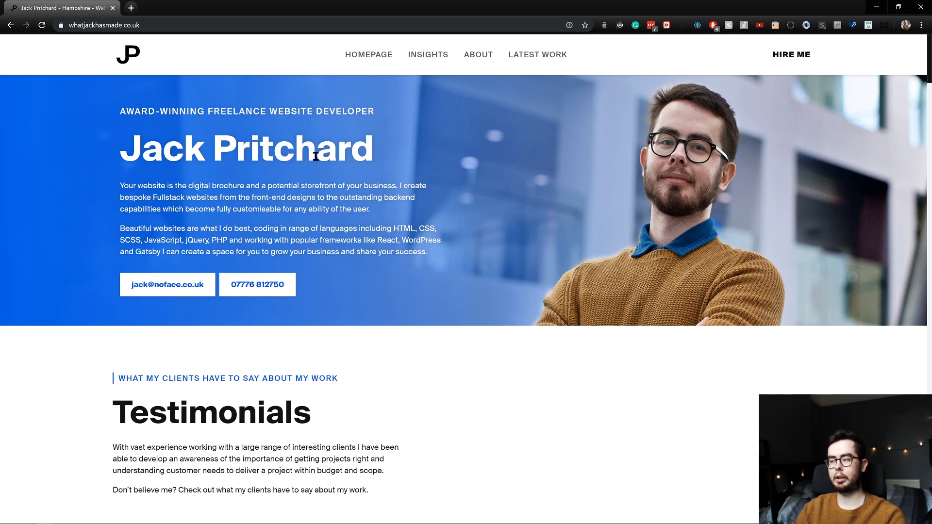